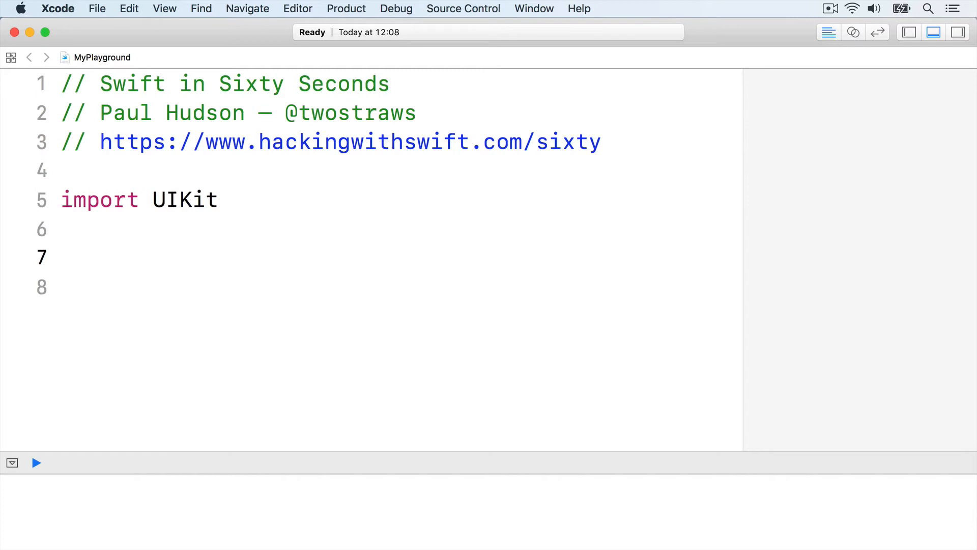
Write enum PasswordError: Error { case obvious } on line 7 with blank lines below it.
left_click(59, 257)
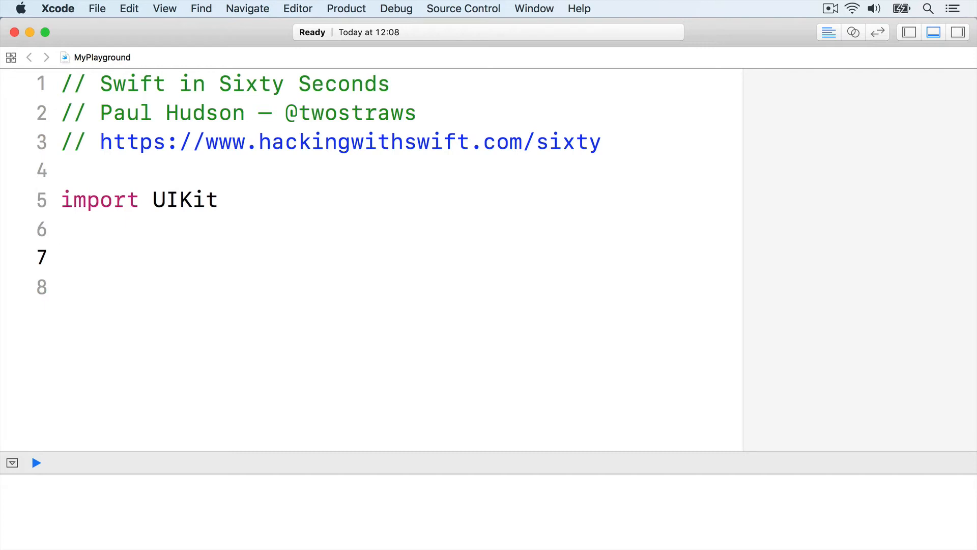
type("enum PasswordError: Error {")
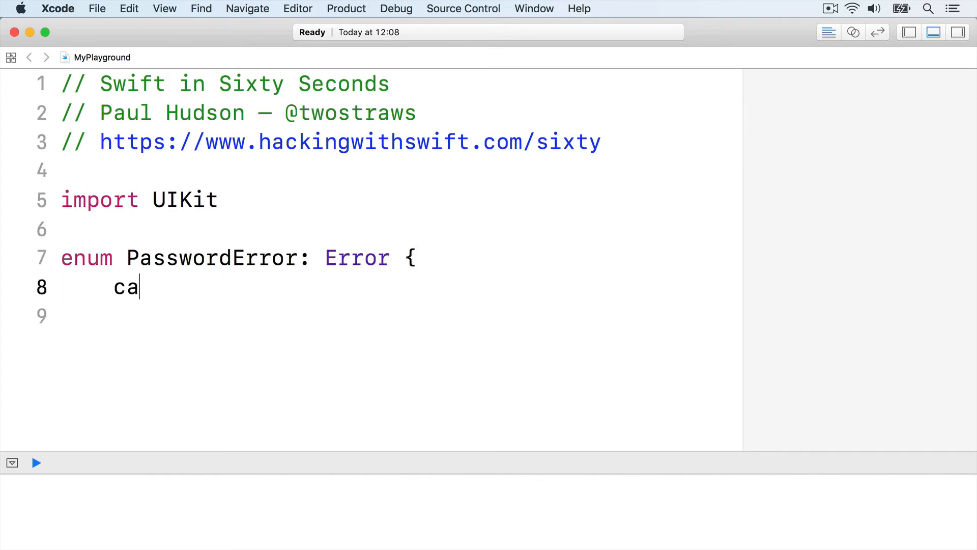
type("se obvious")
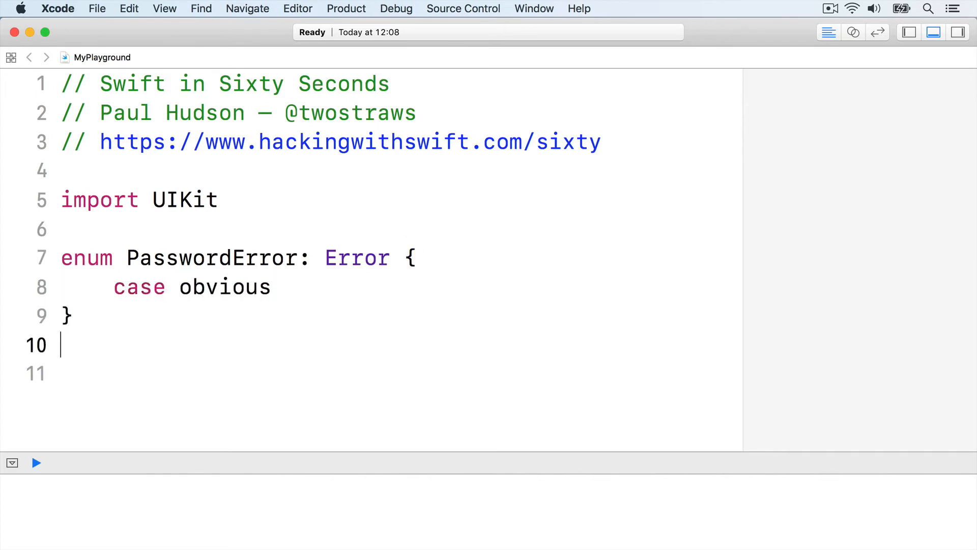
key("return")
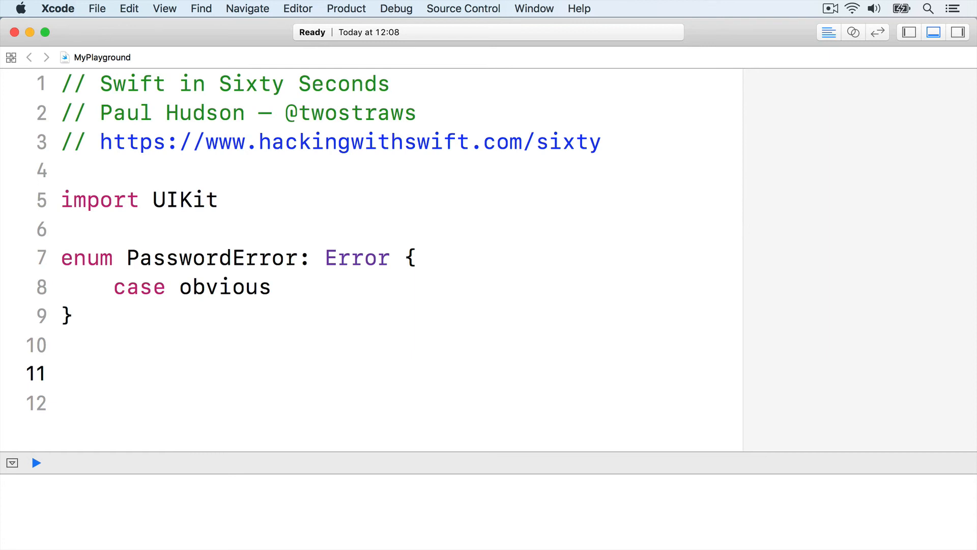
left_click(60, 373)
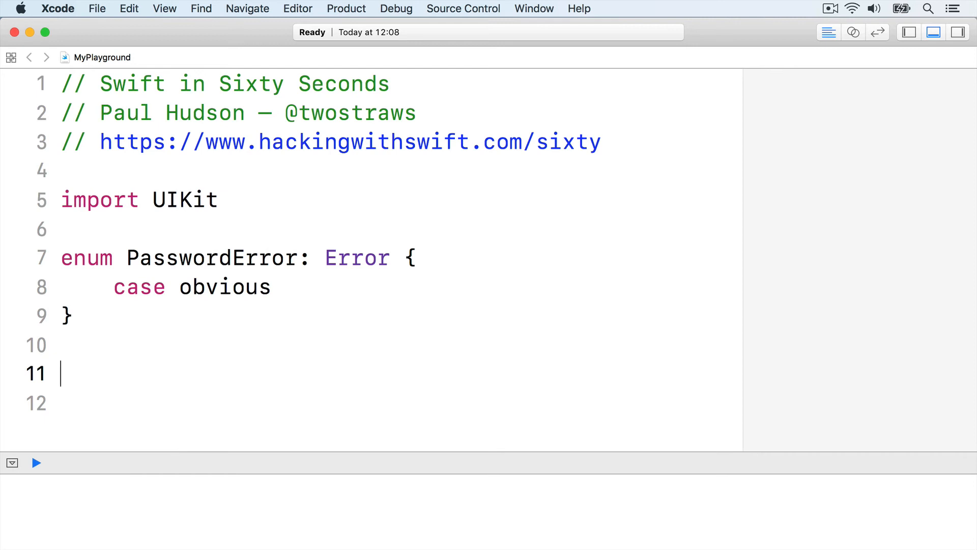
type("func")
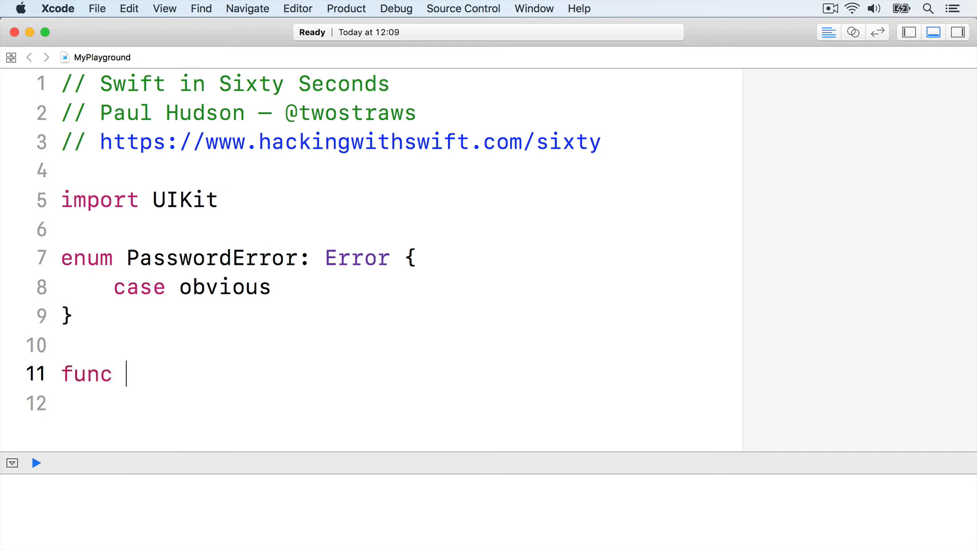
type("checkPassword(_ password:")
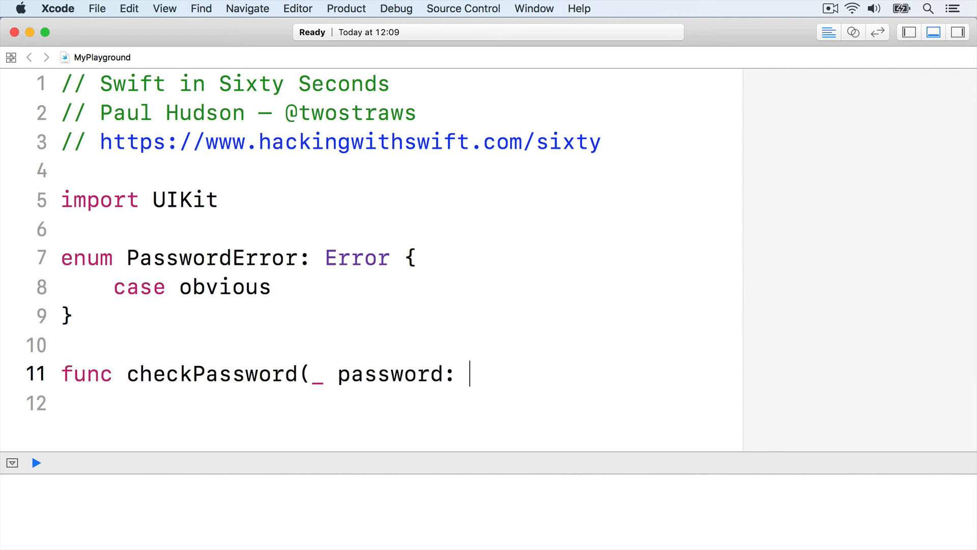
type("String) throws -> Bool {")
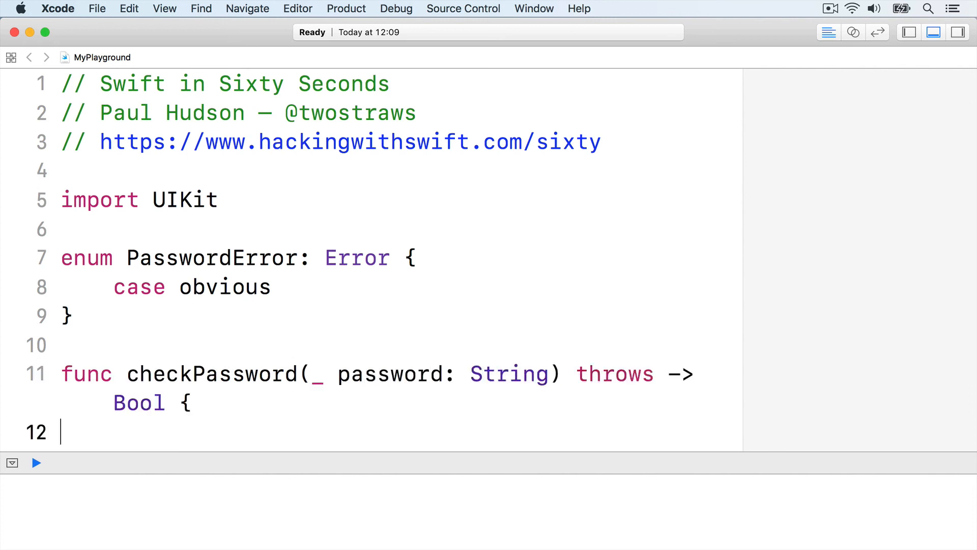
type("if password == \"password\"")
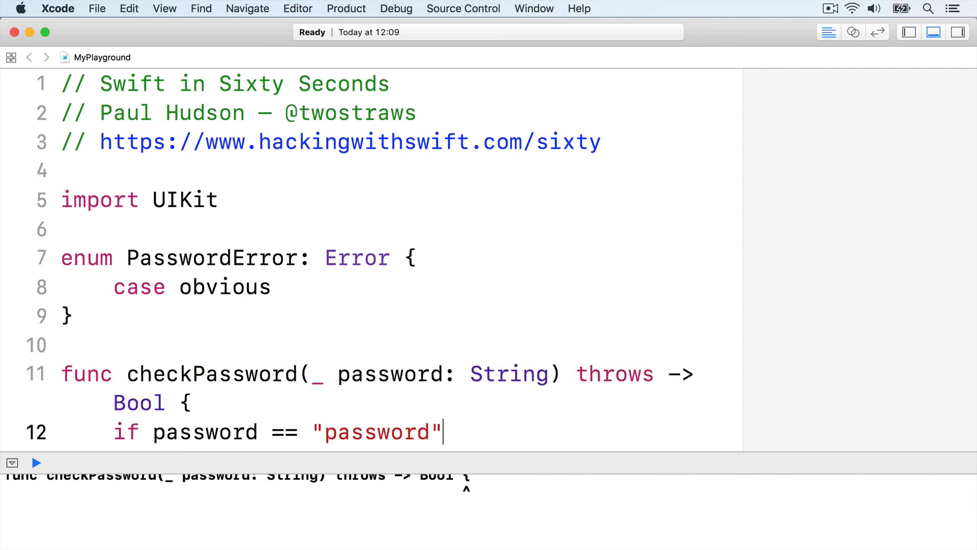